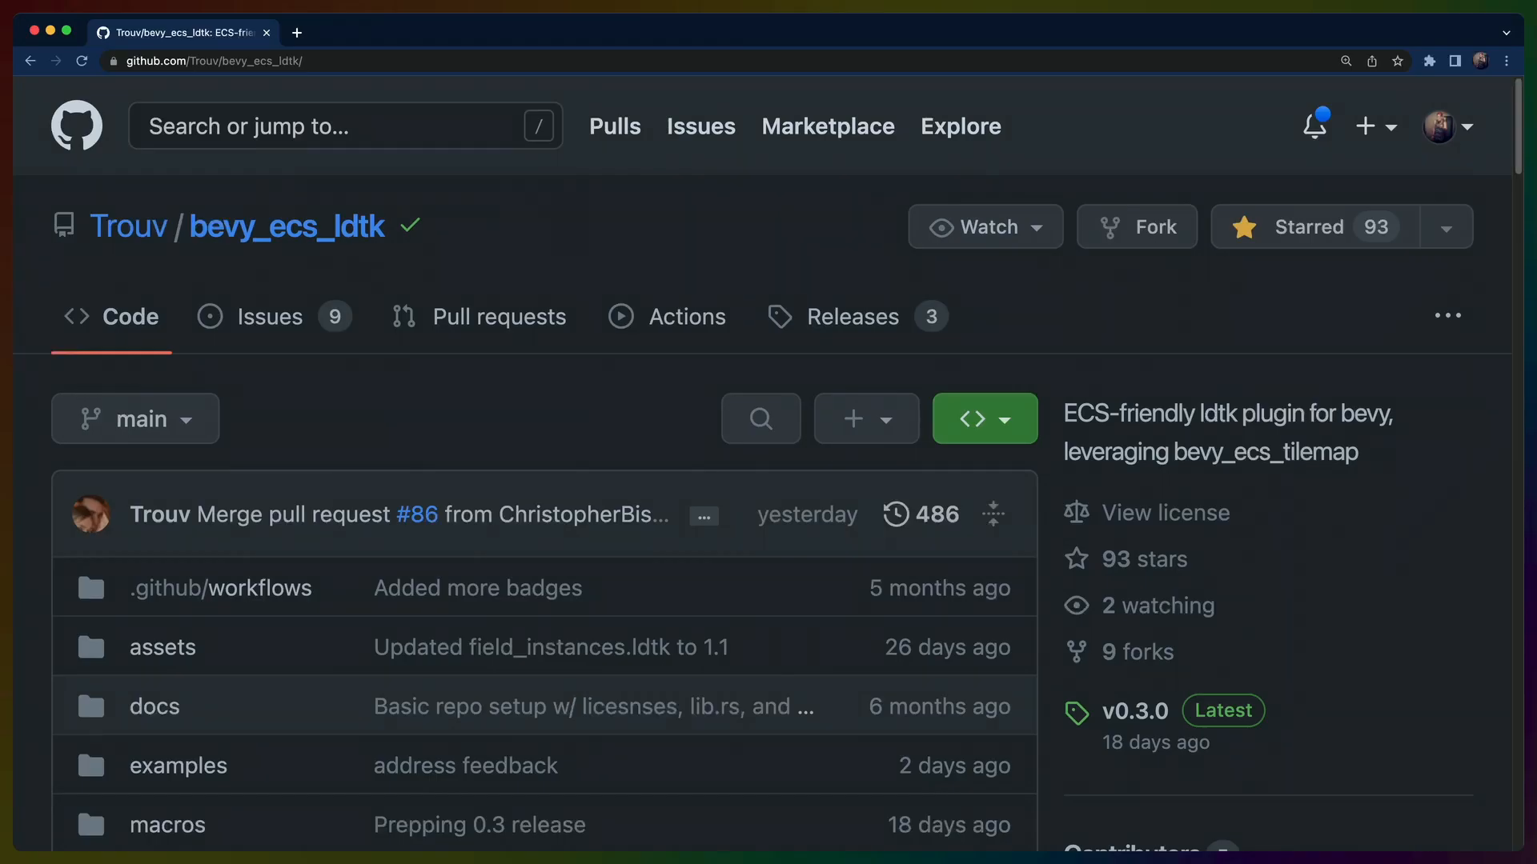
mouse_move(636, 403)
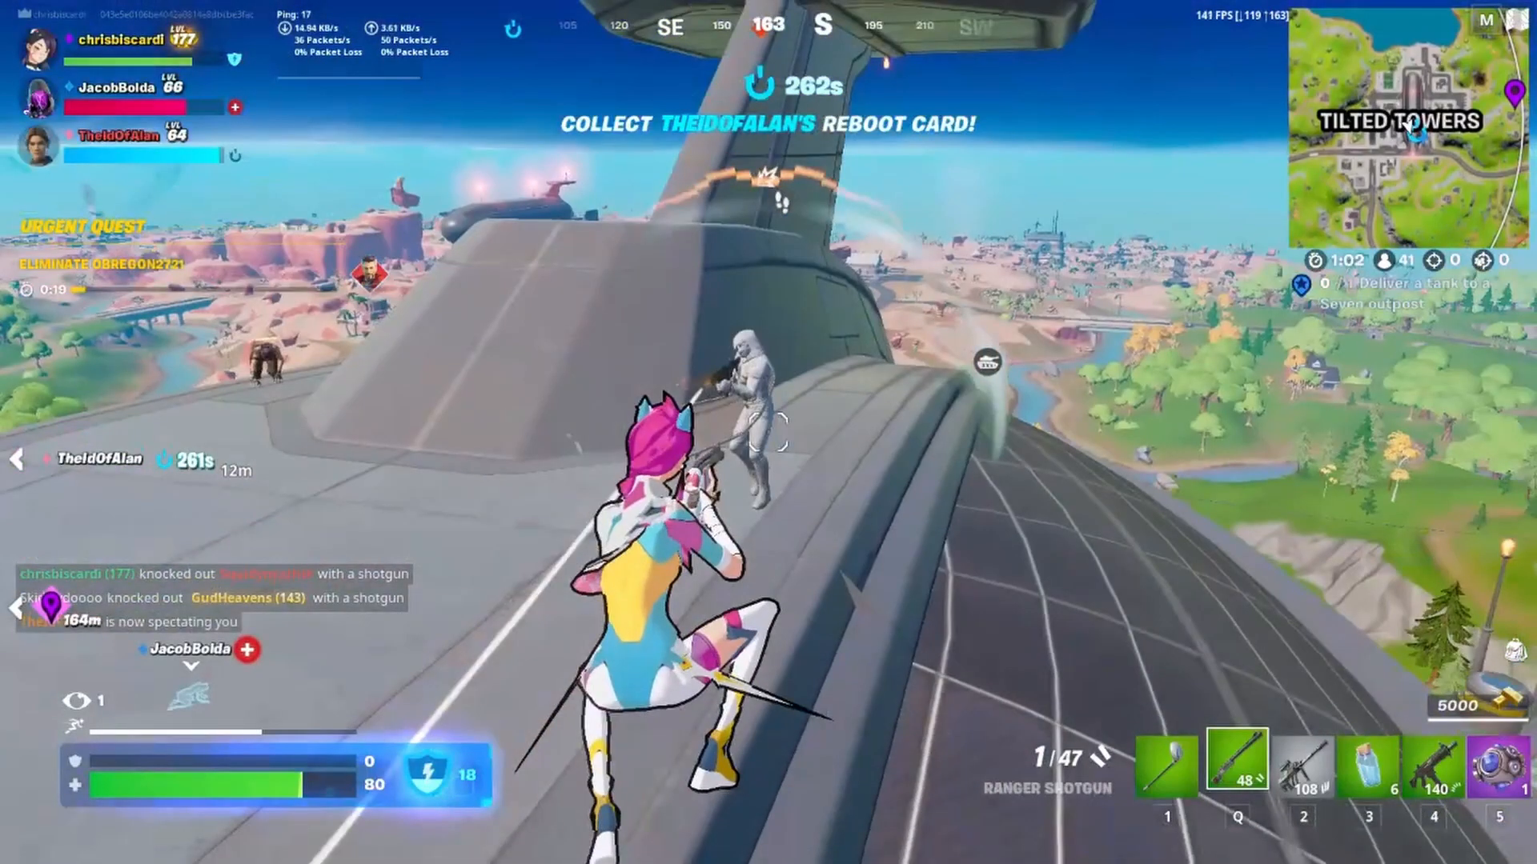
- Scroll through the Rapier shape-casting guide and QueryPipeline docs toward heron_rapier PhysicsWorld
left_click(768, 432)
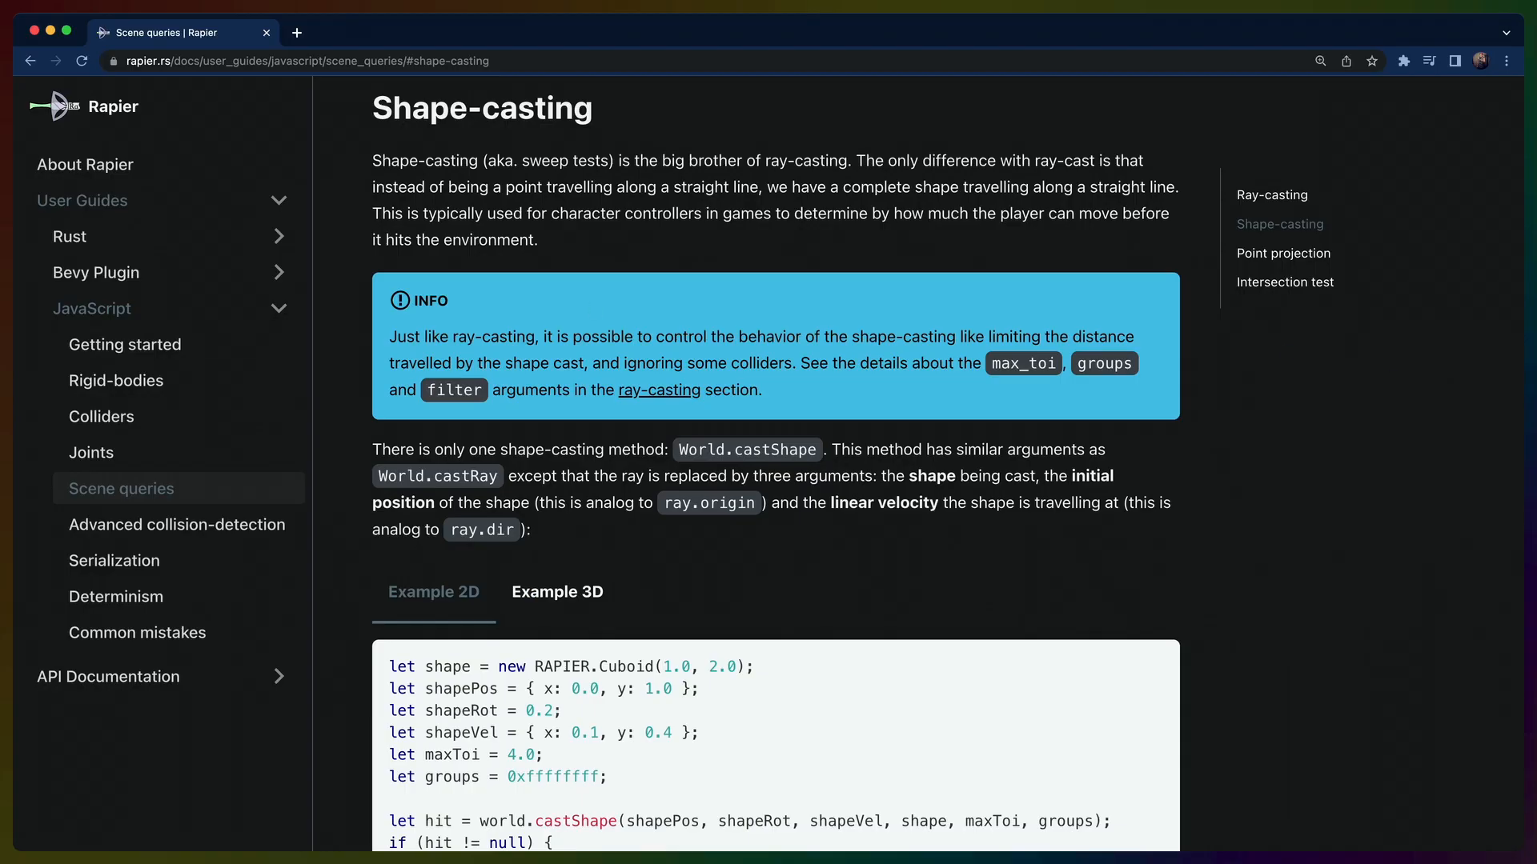
scroll("down", 3)
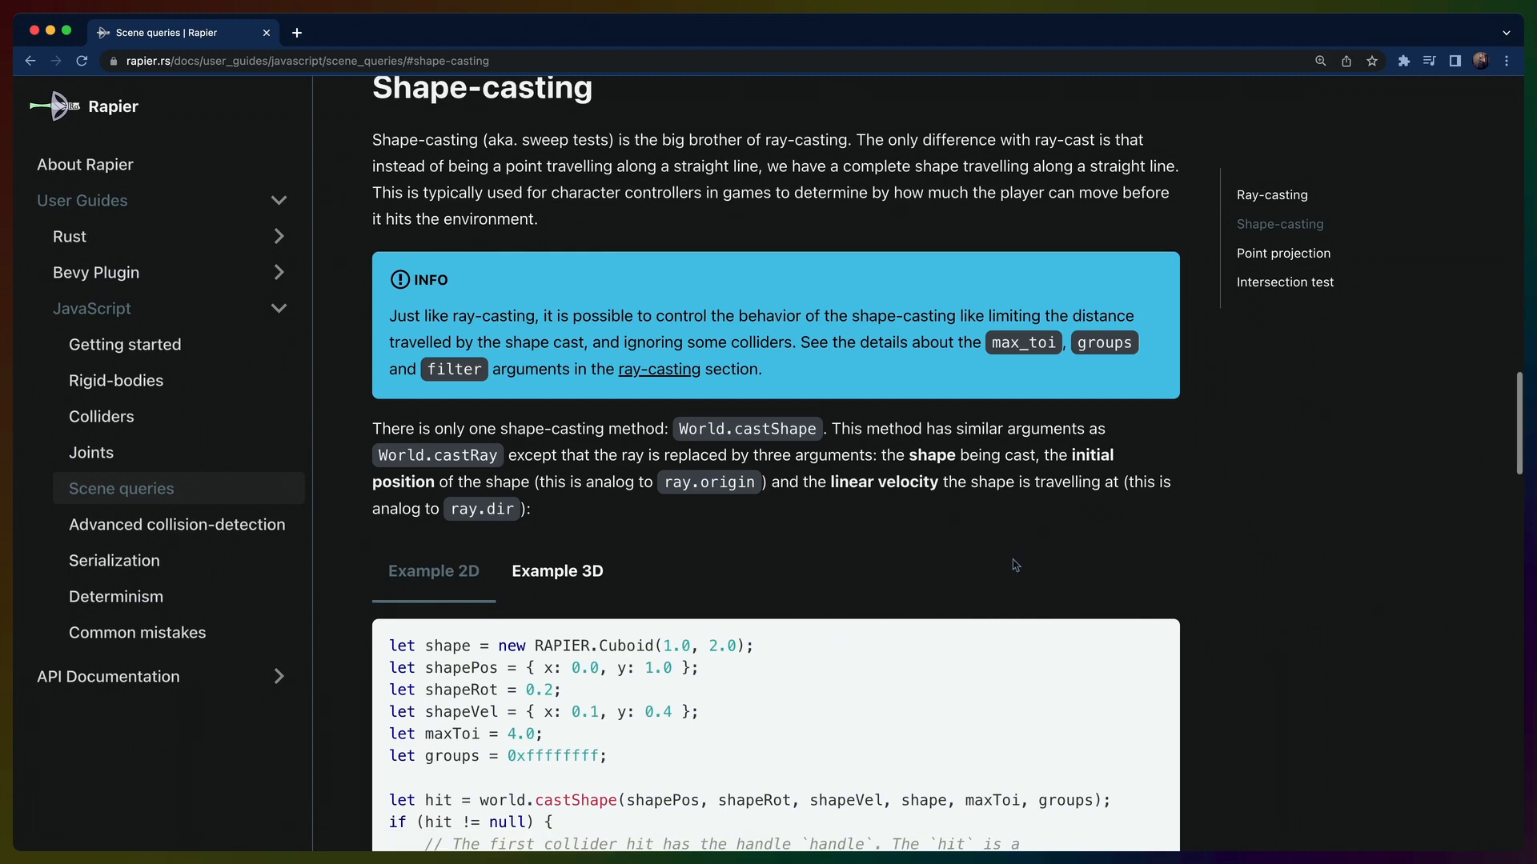
scroll("down", 3)
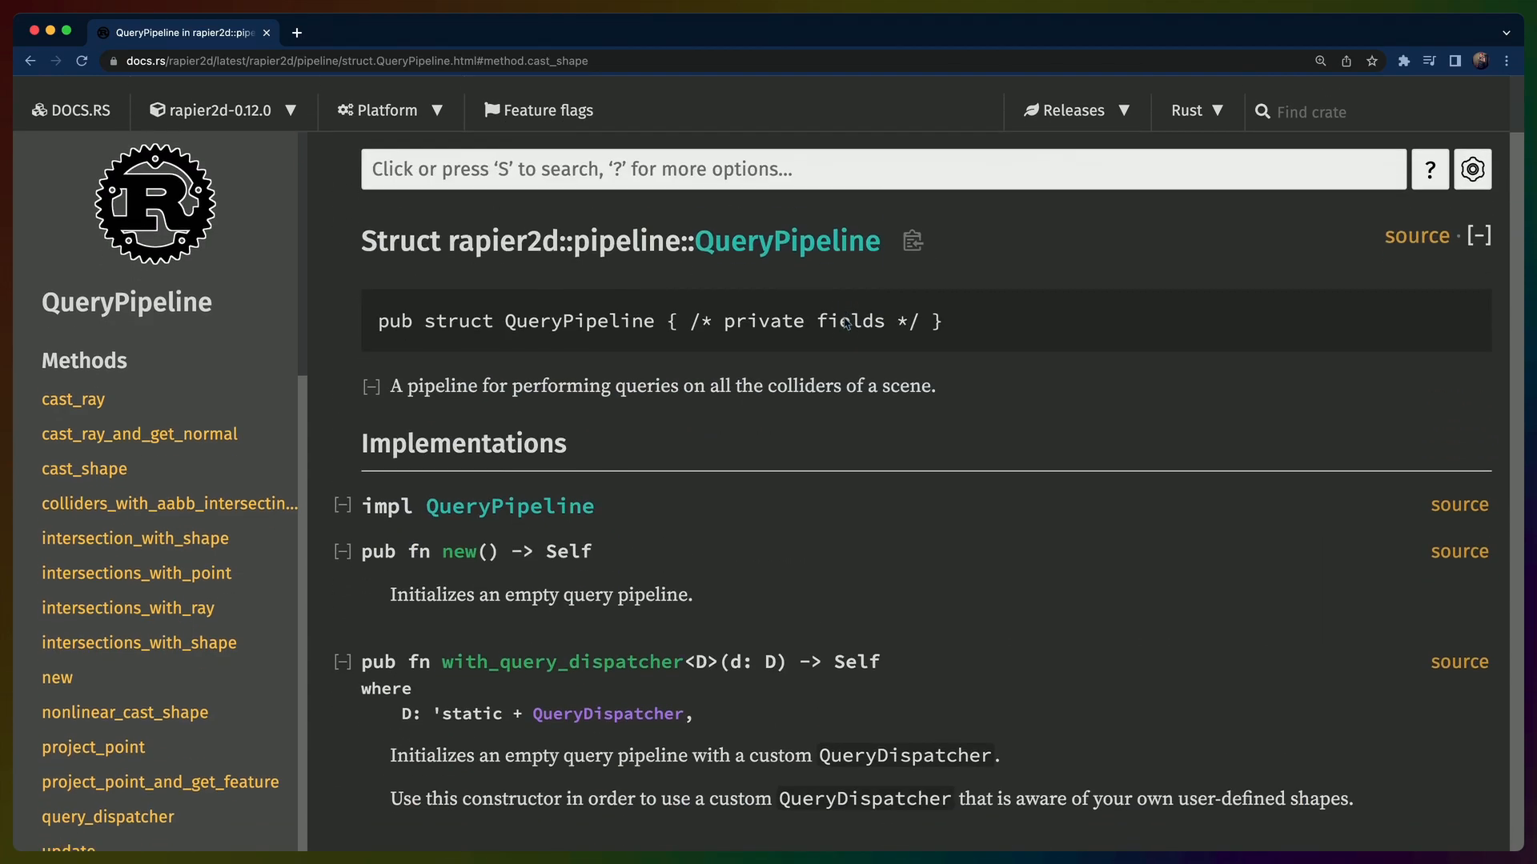
scroll("down", 3)
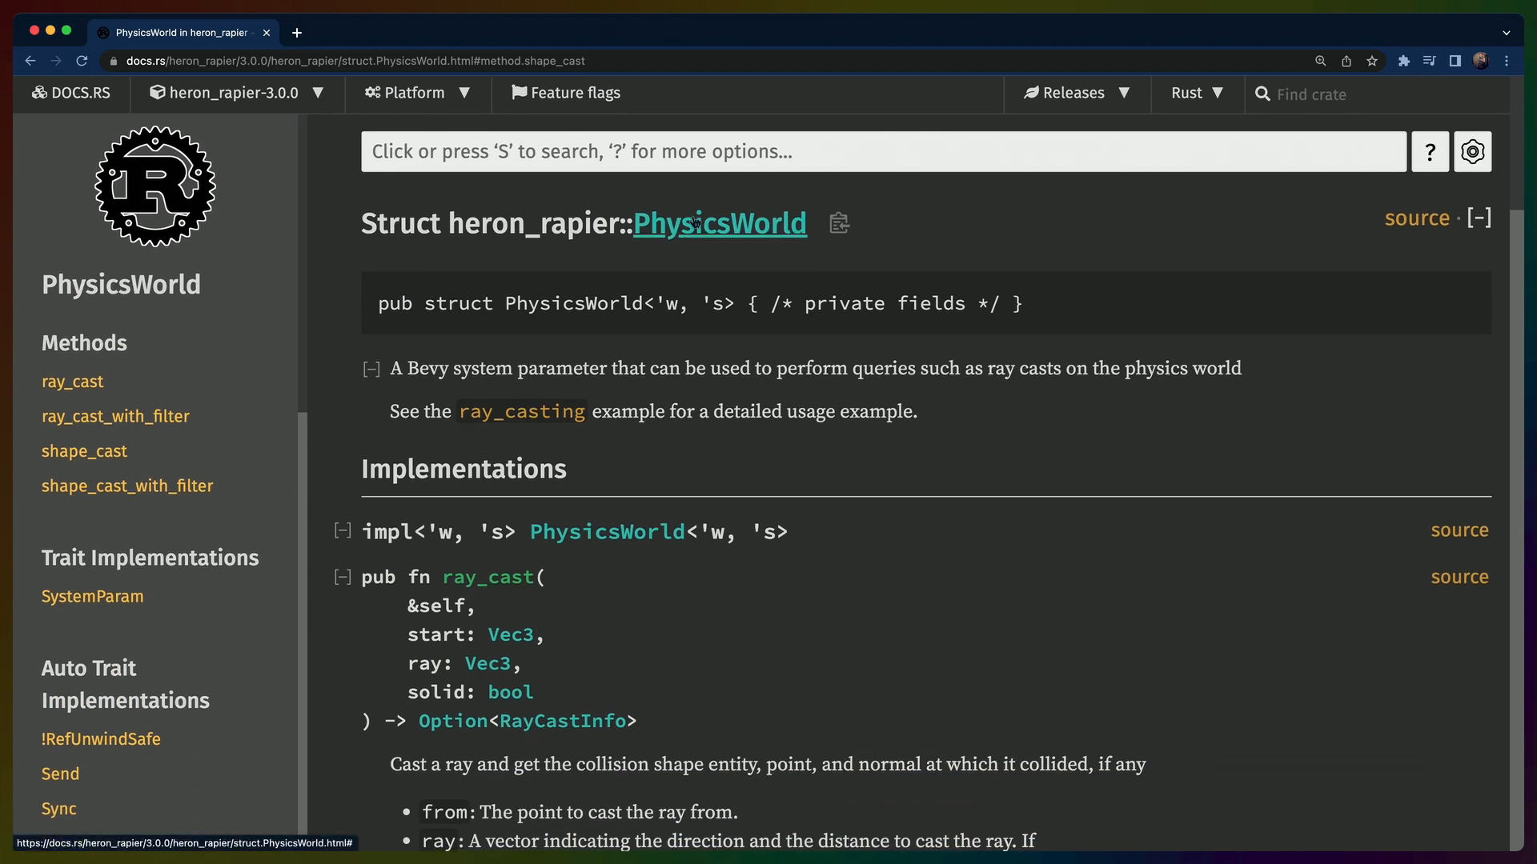
mouse_move(674, 344)
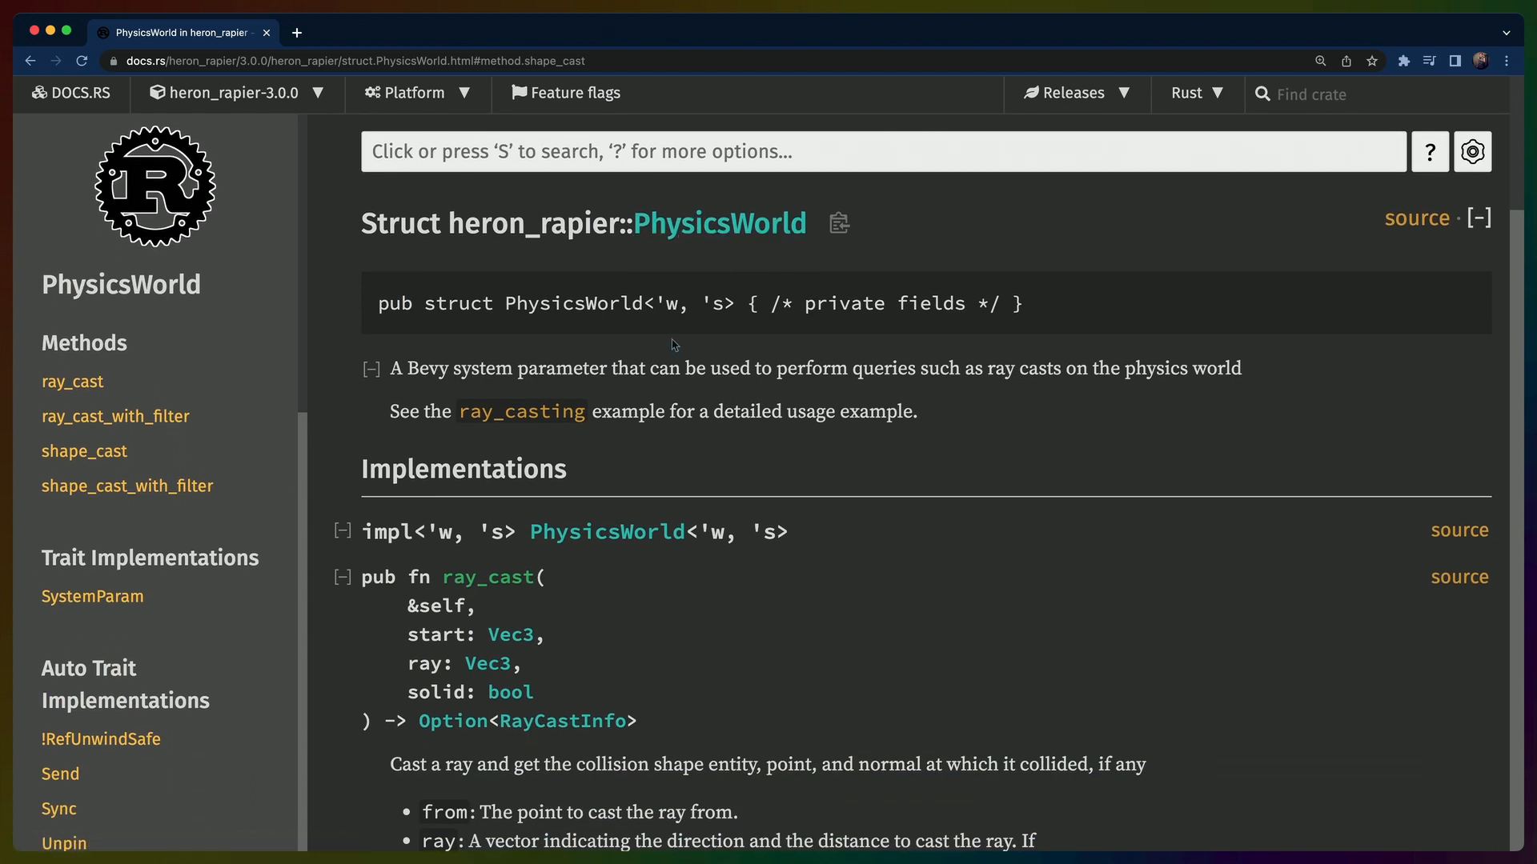
scroll("down", 3)
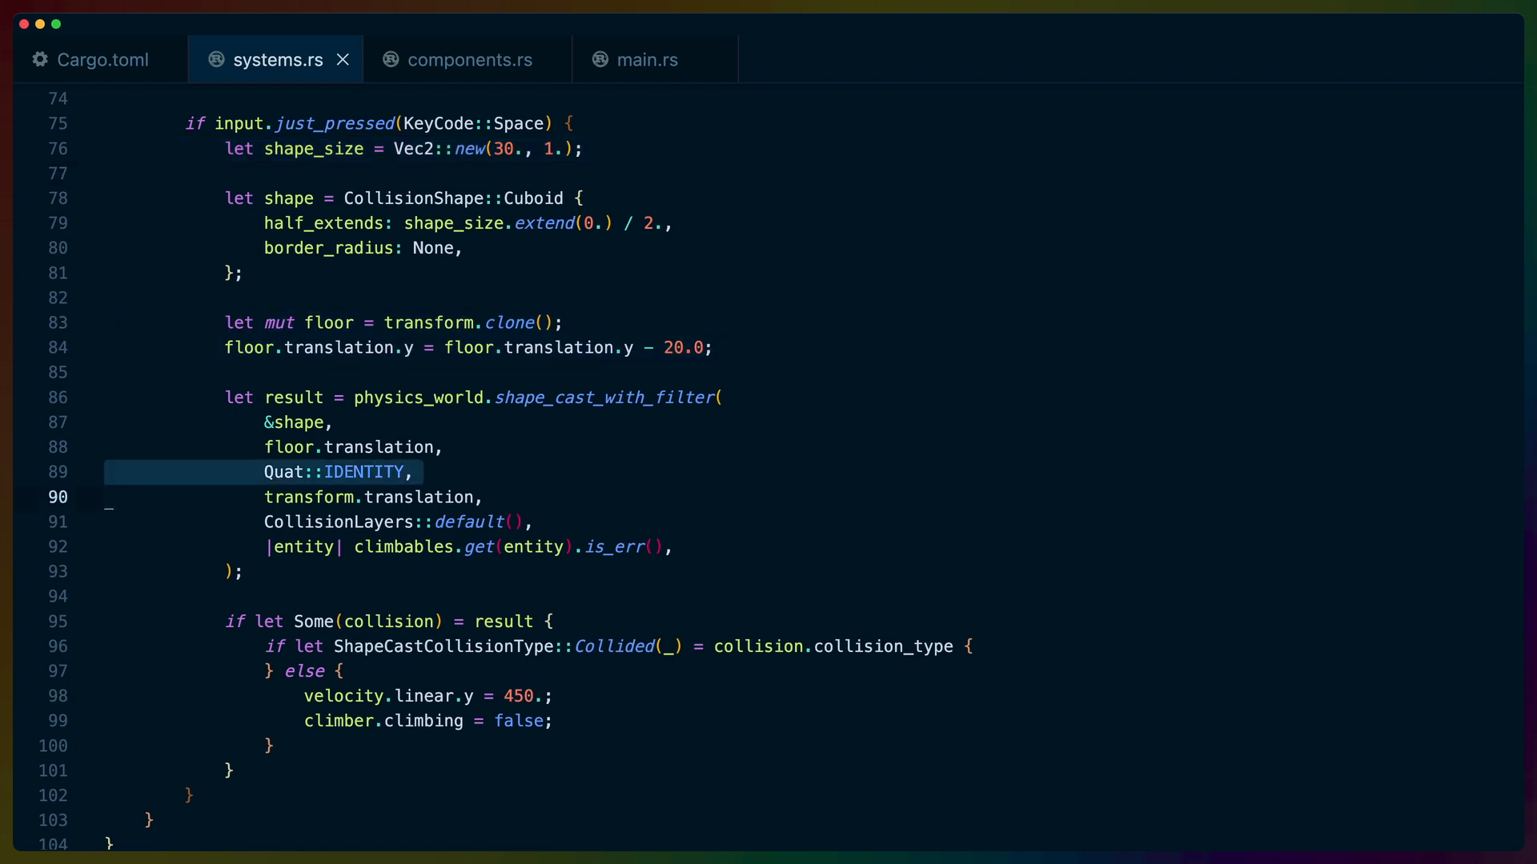
key("Down")
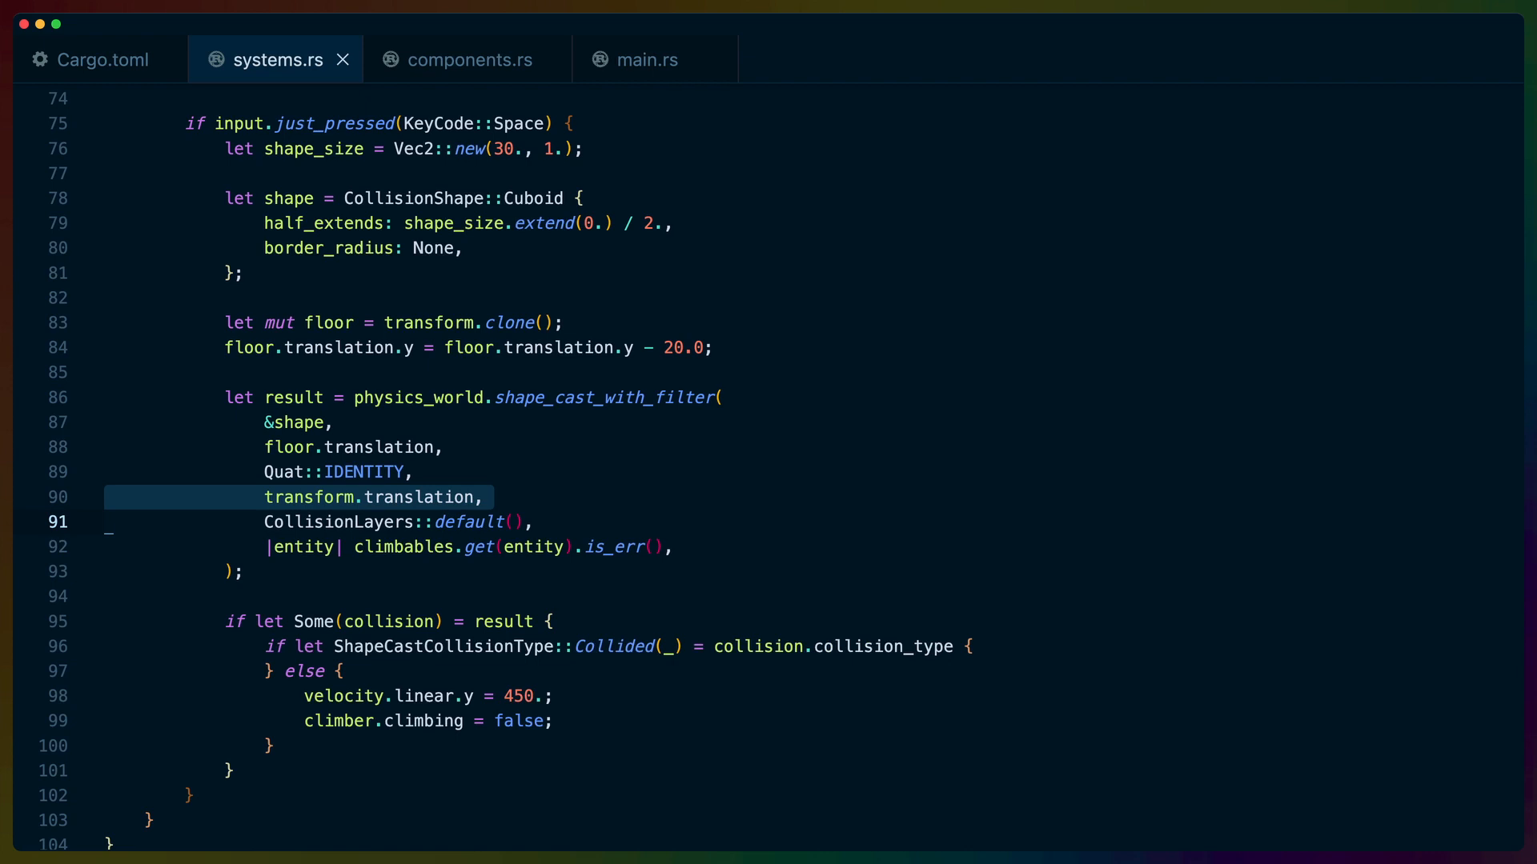
scroll("down", 3)
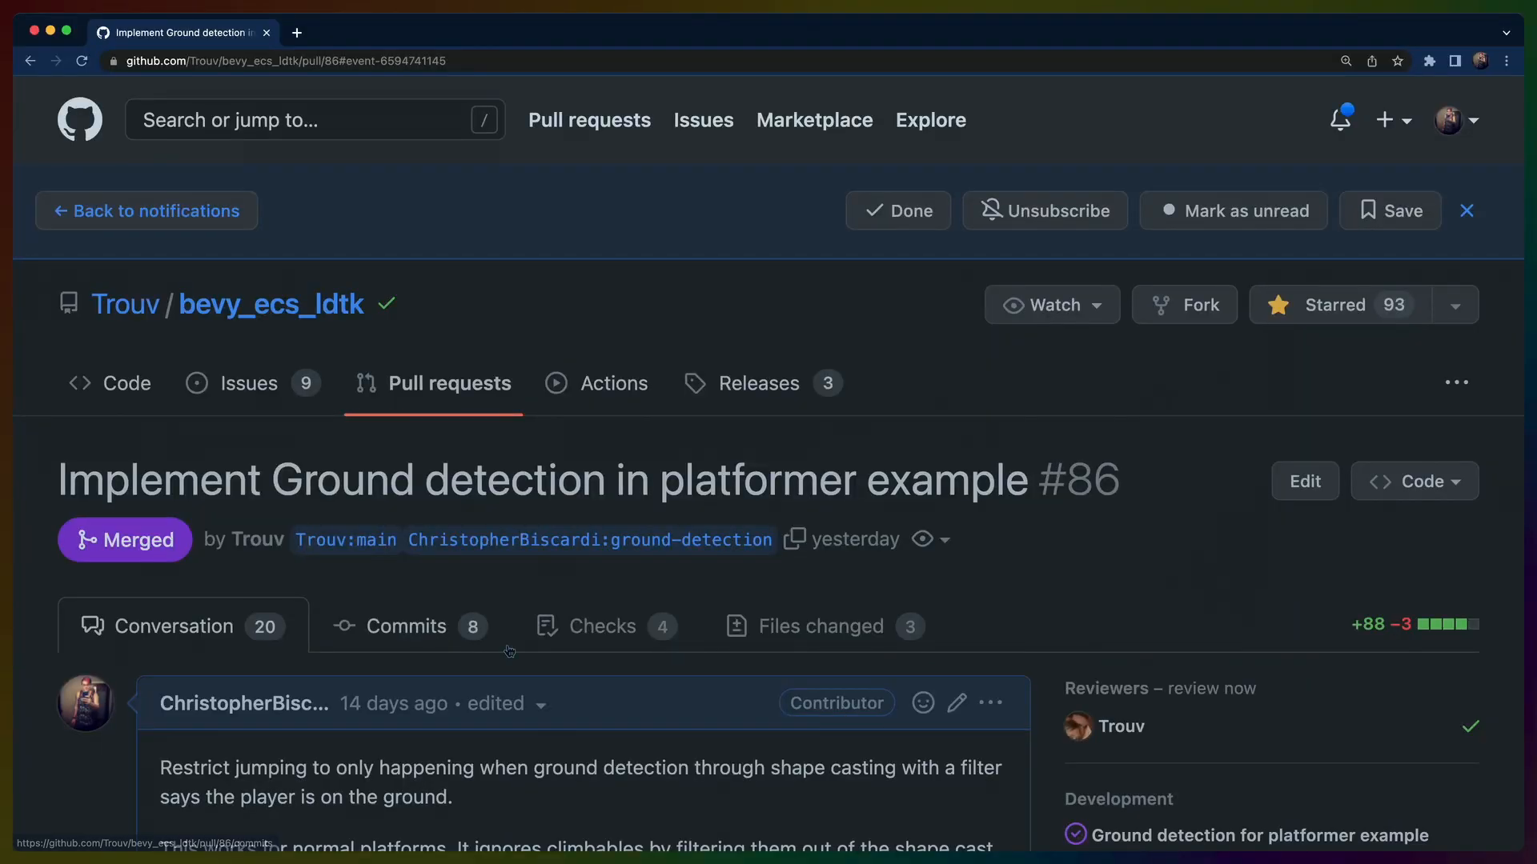
scroll("down", 3)
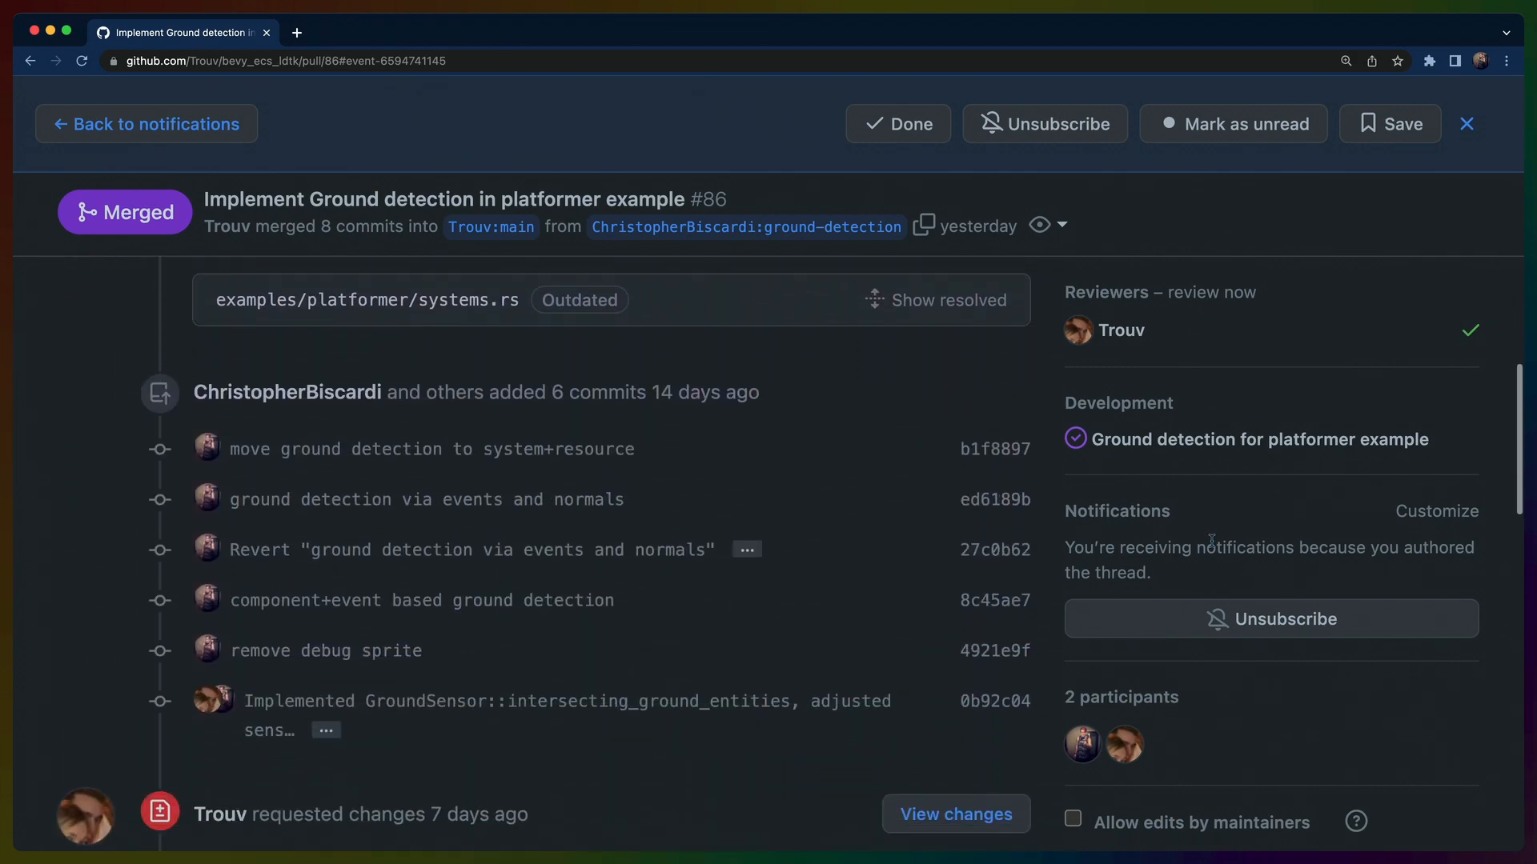
scroll("down", 3)
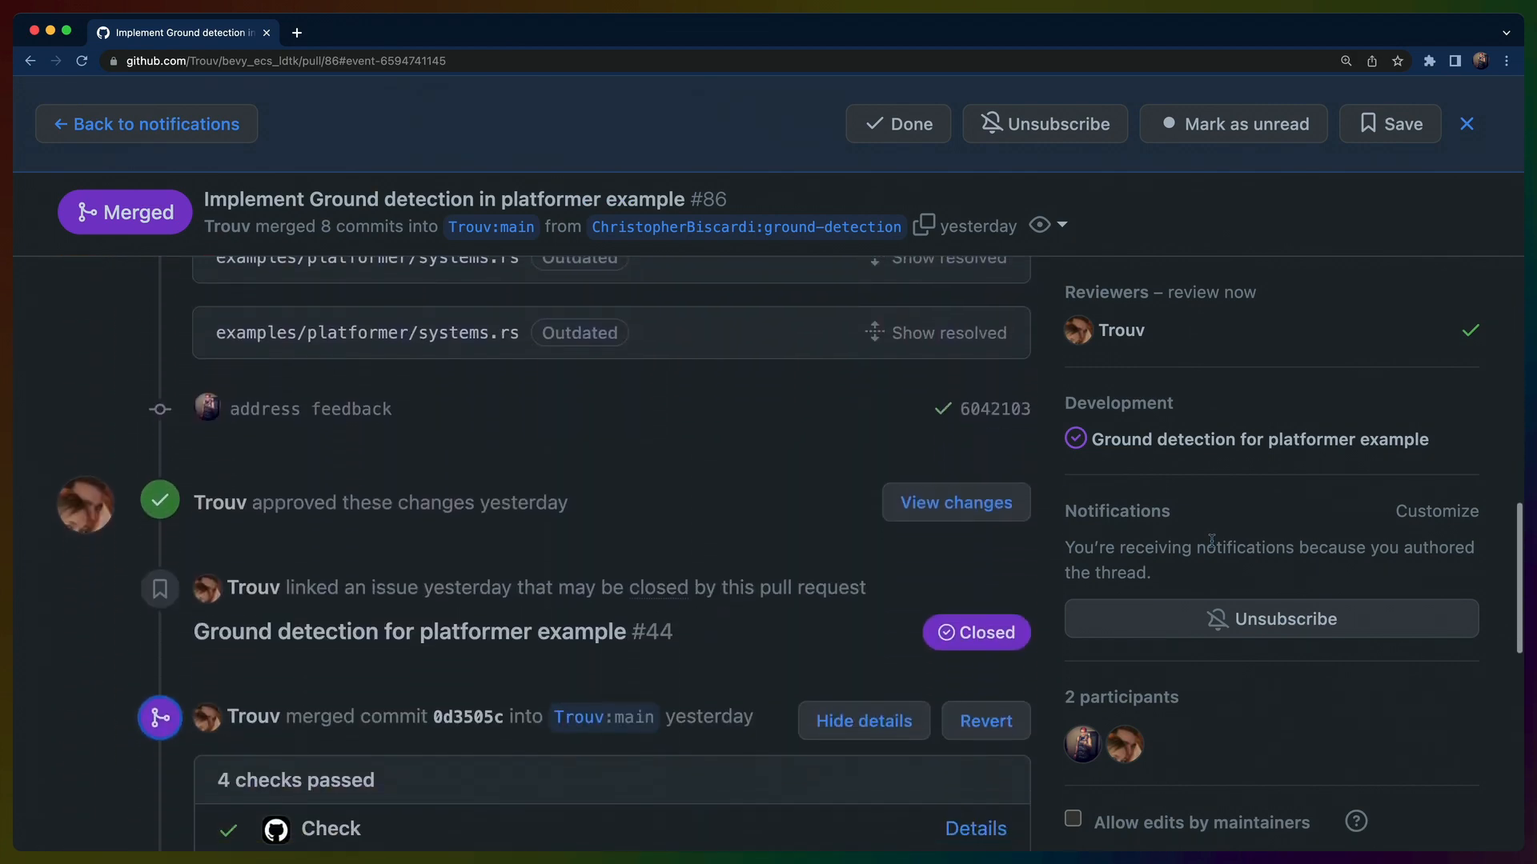
scroll("down", 3)
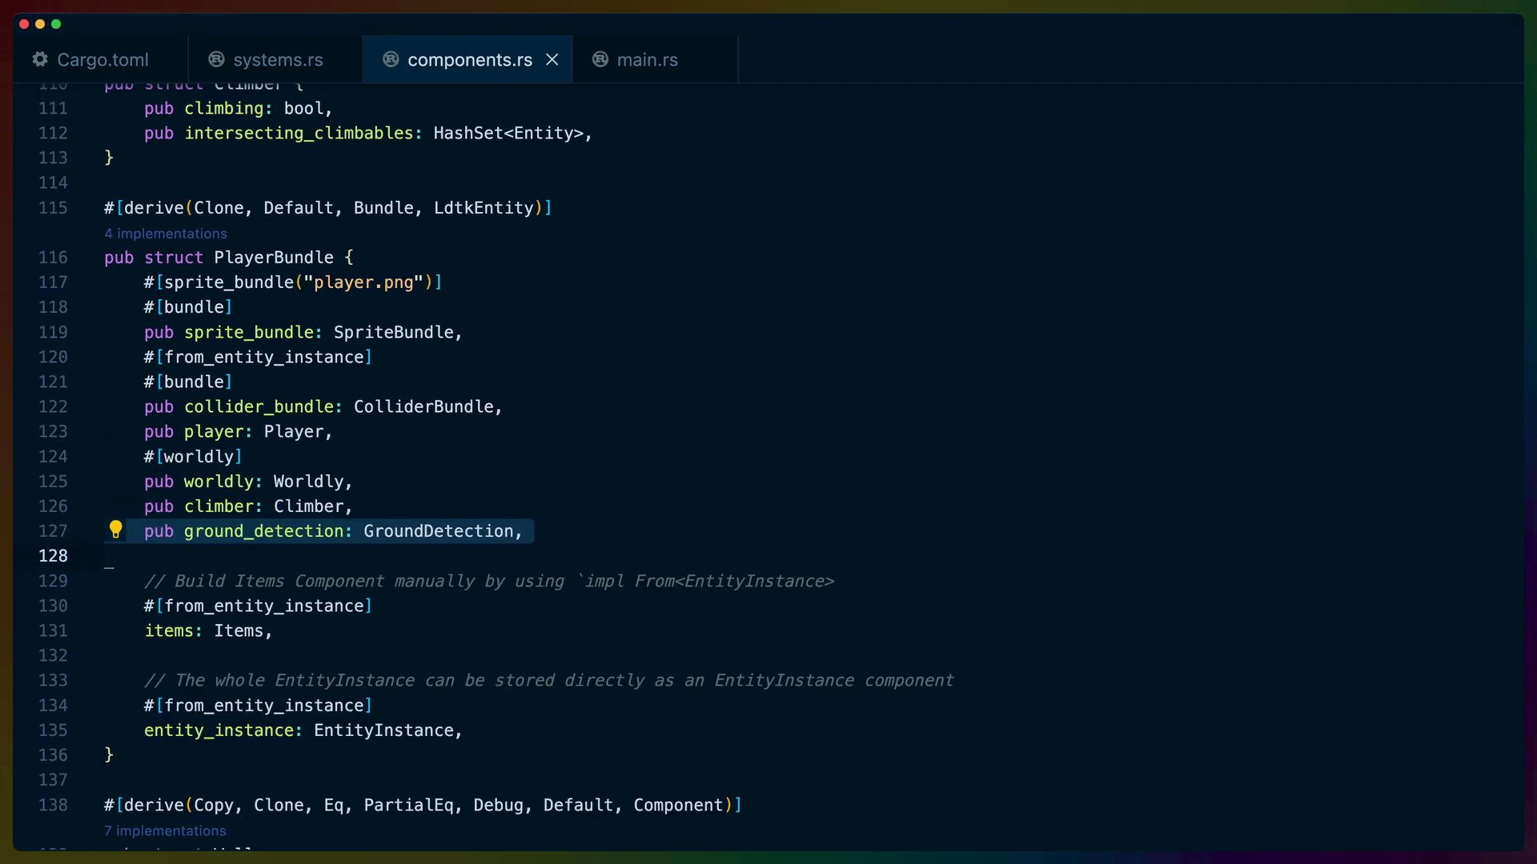
- Review registered systems in main.rs, then GroundDetection and GroundSensor in components.rs
left_click(647, 59)
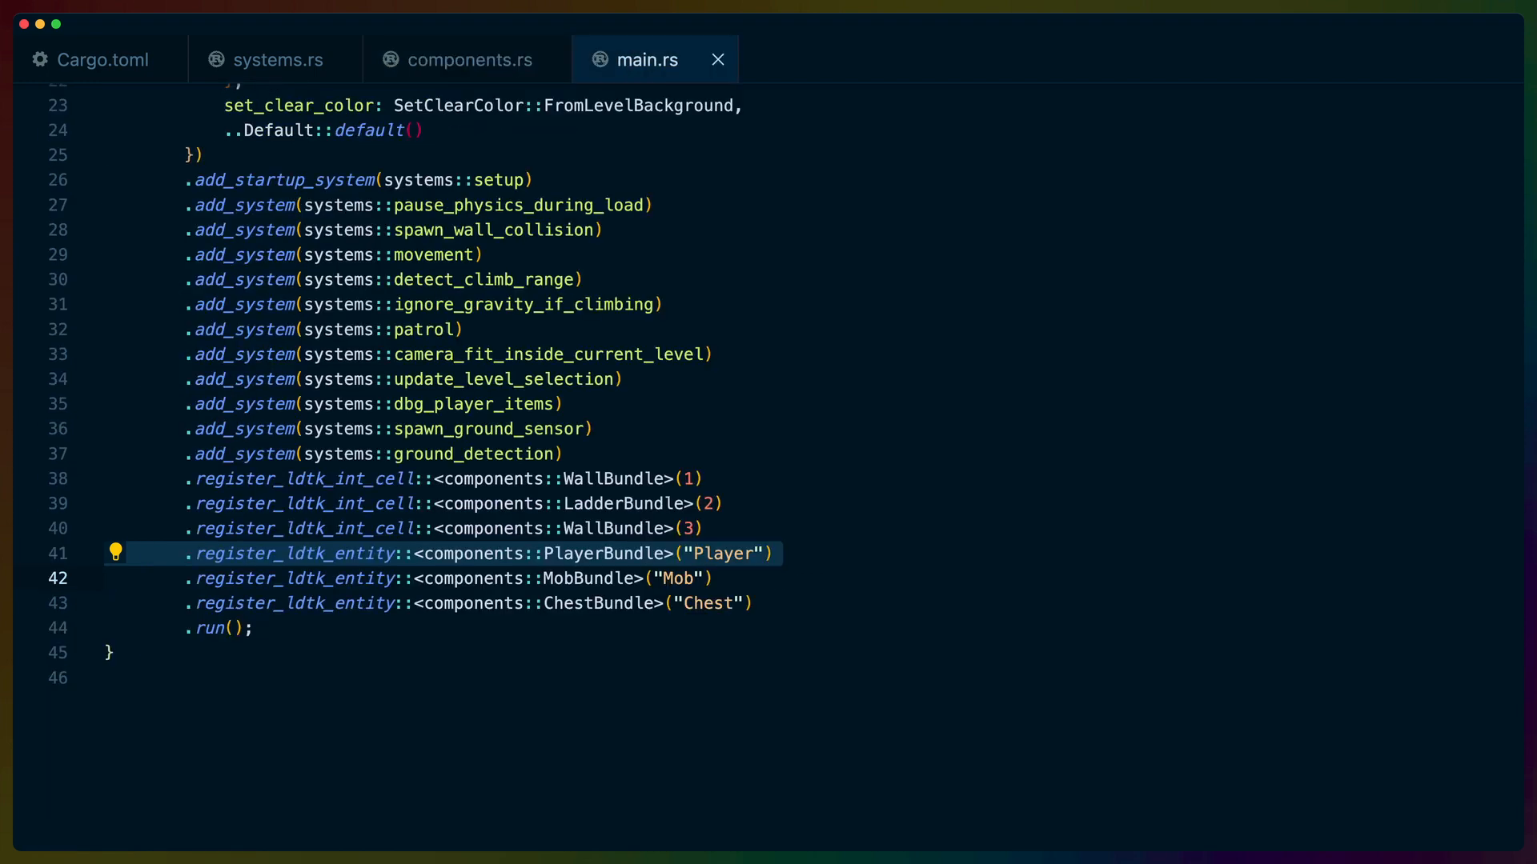
left_click(275, 60)
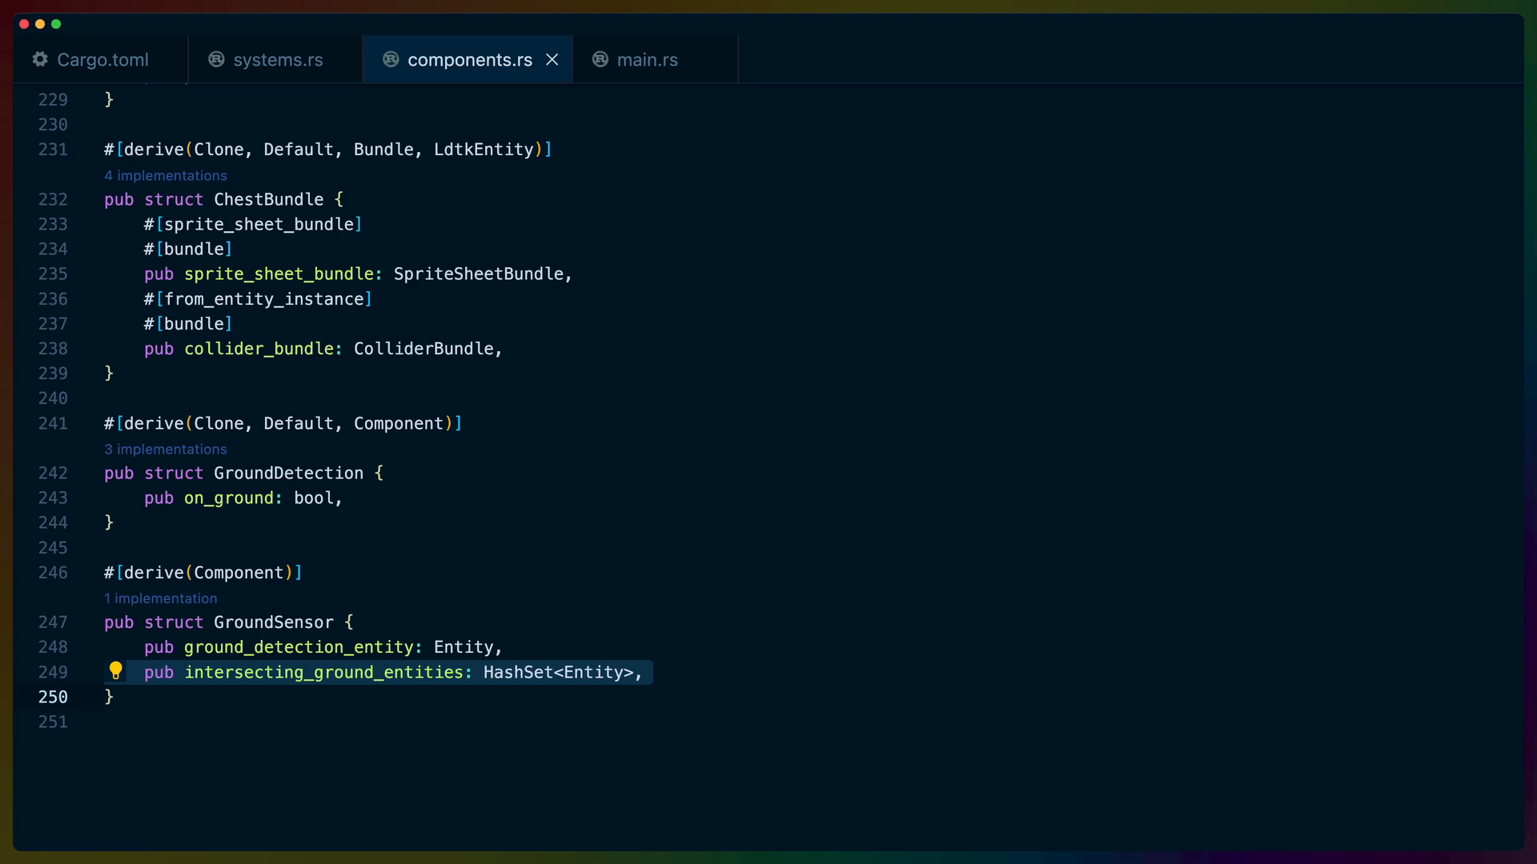
- Switch to systems.rs and scroll down to the ground_detection collision-event system
left_click(274, 59)
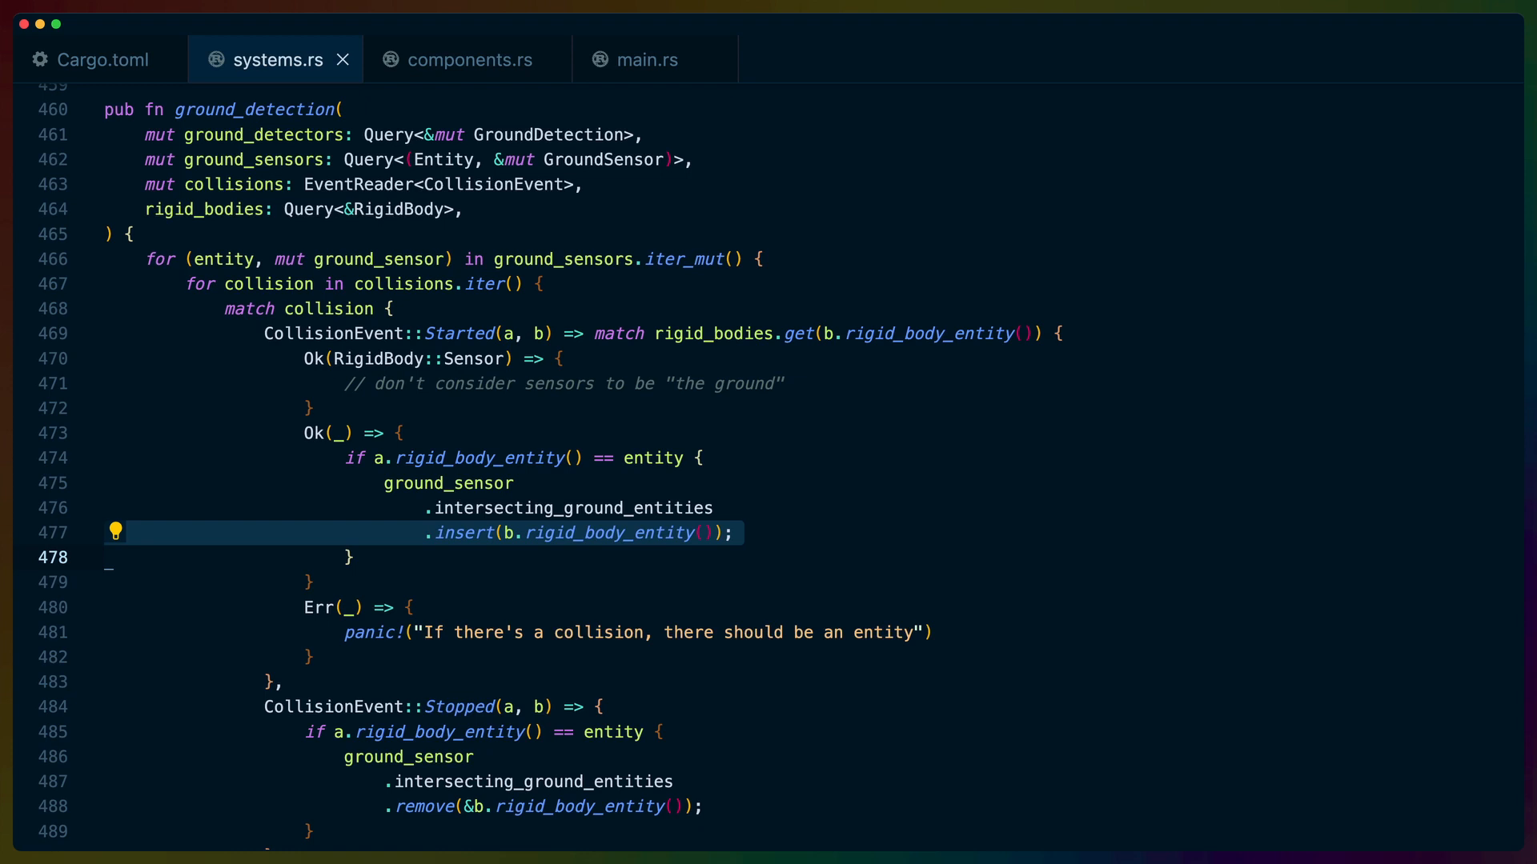
scroll("down", 3)
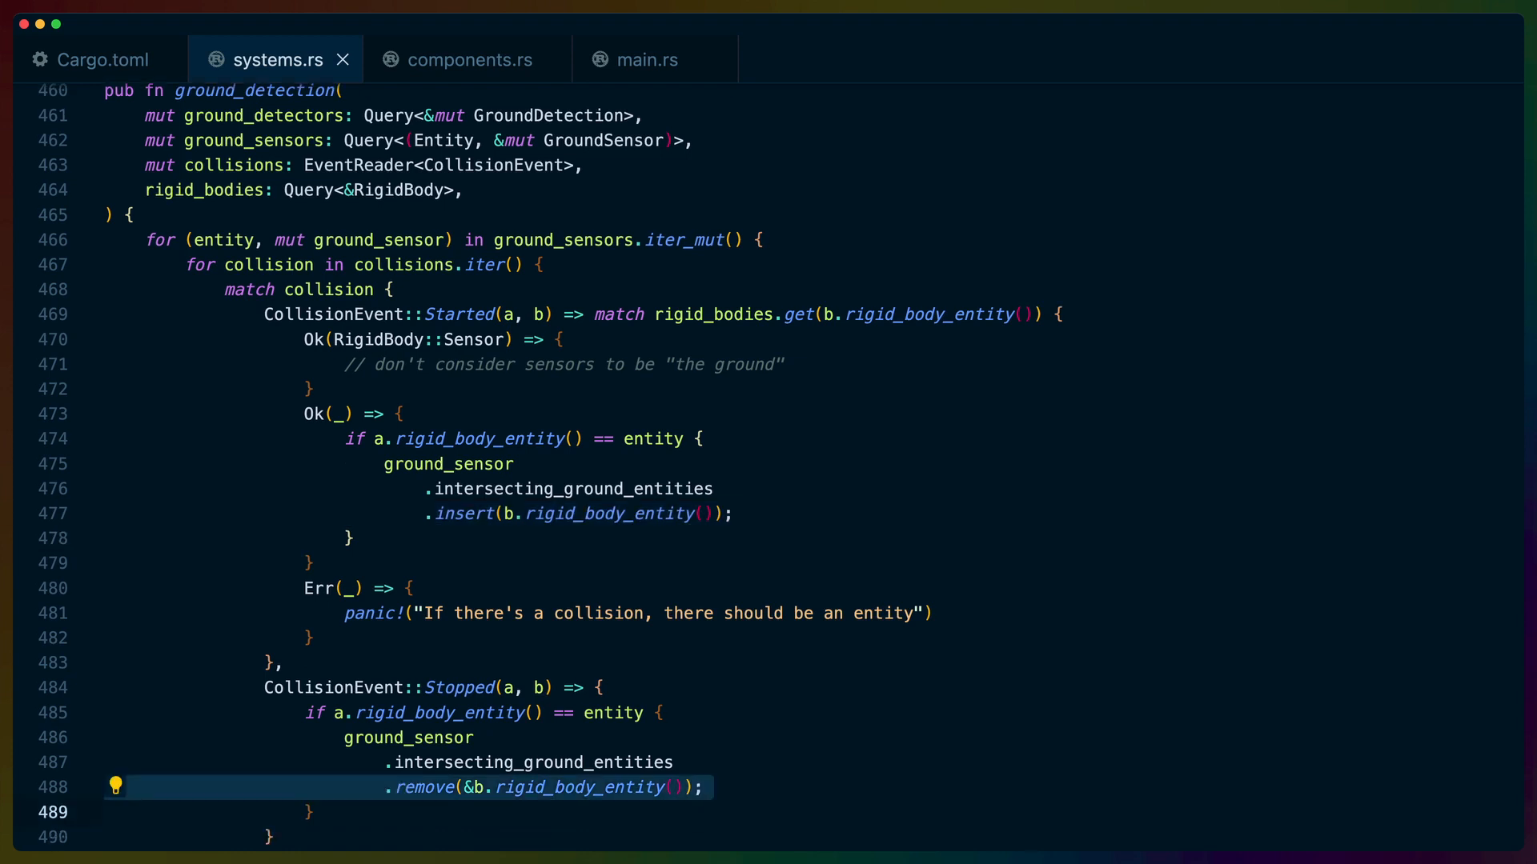
scroll("down", 3)
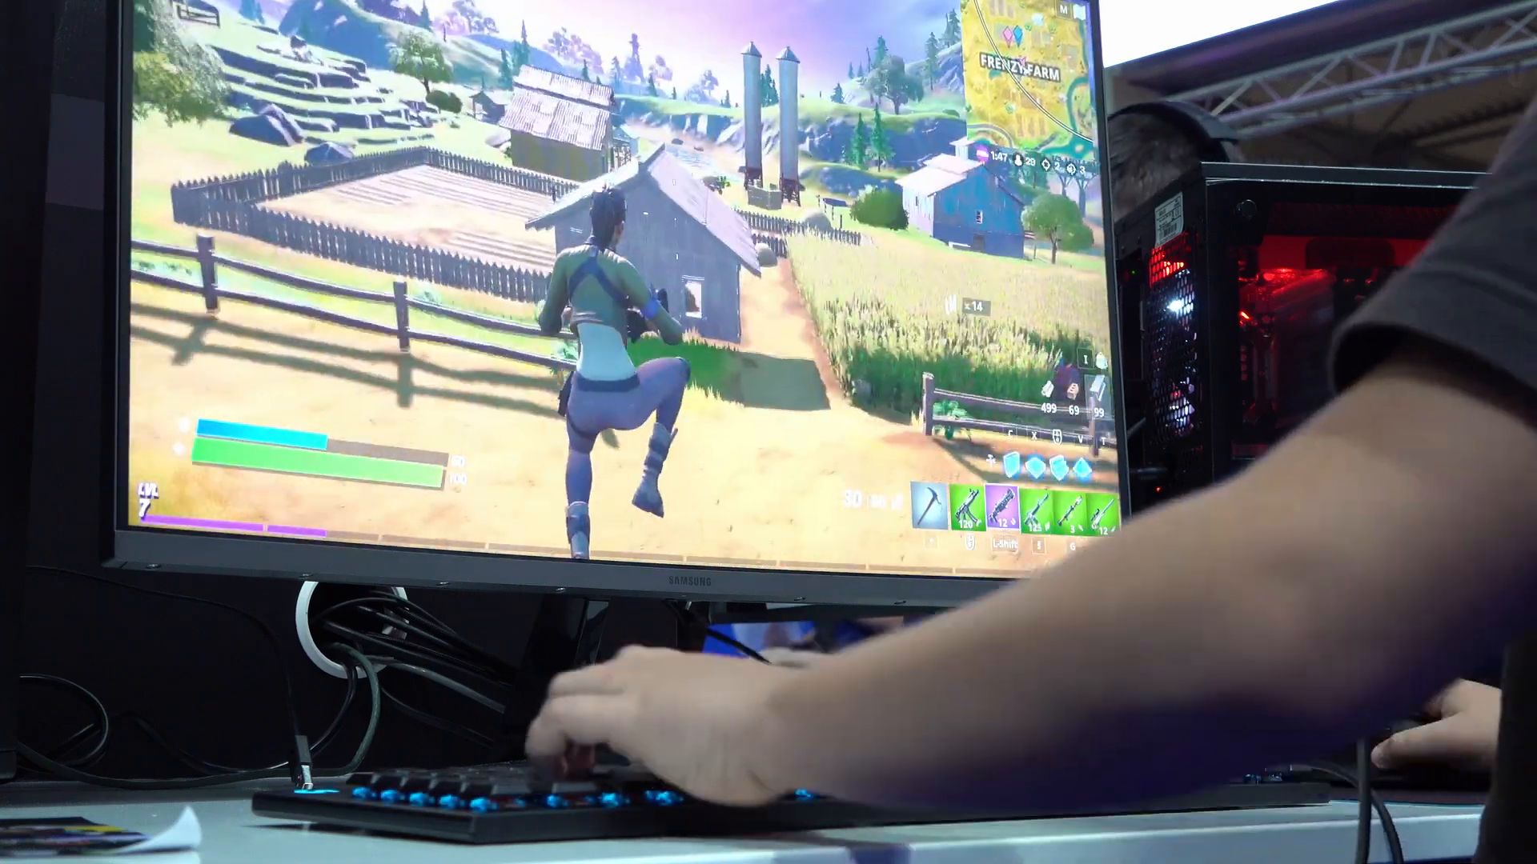
key("m")
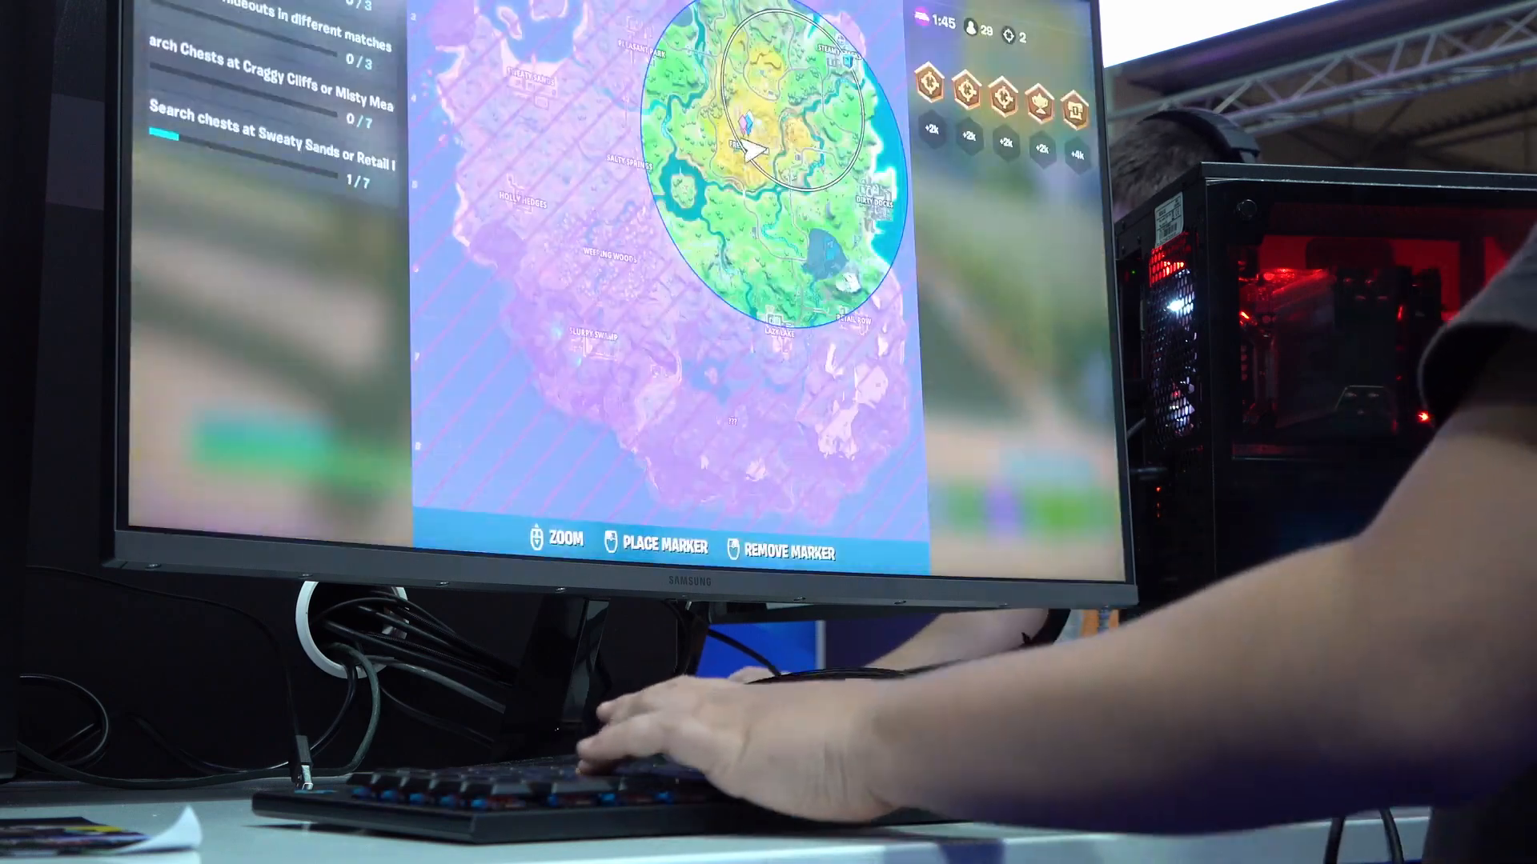